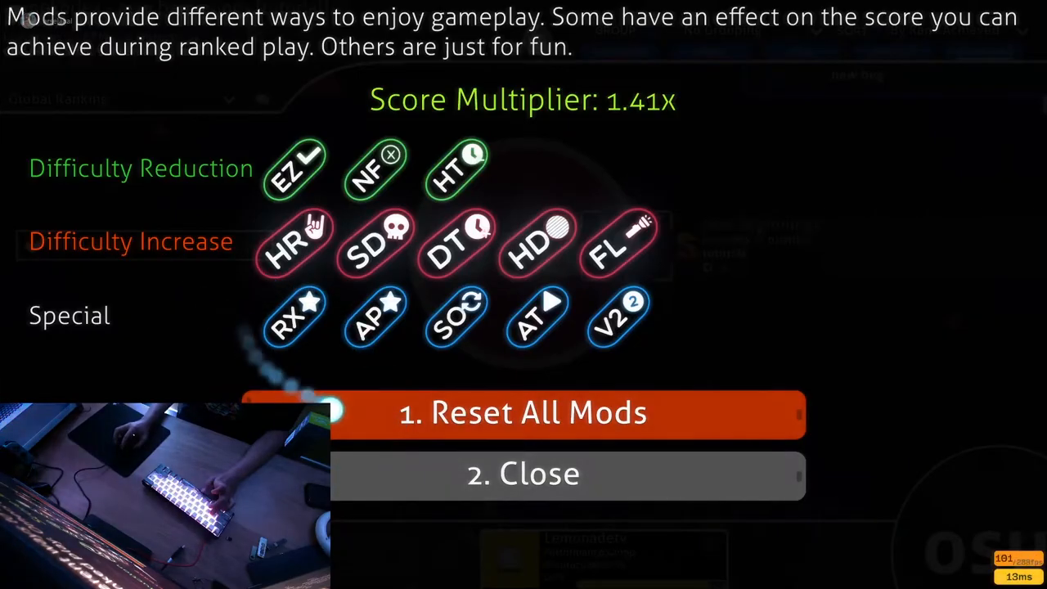
# Enable the Flashlight (FL) mod for 'new beginnings', raising the score multiplier to 1.41x
pyautogui.click(524, 413)
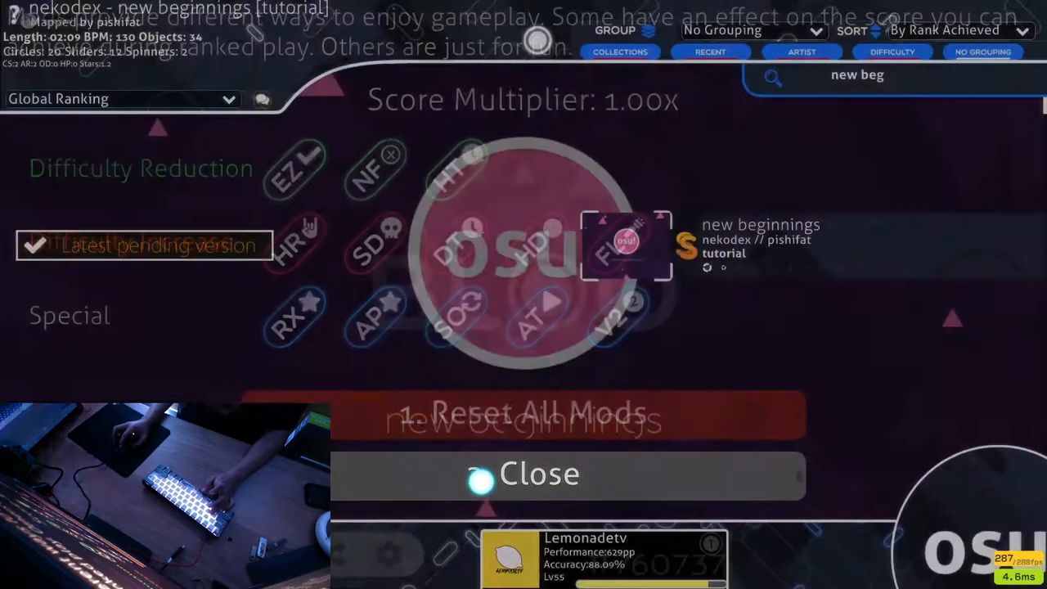
pyautogui.click(524, 474)
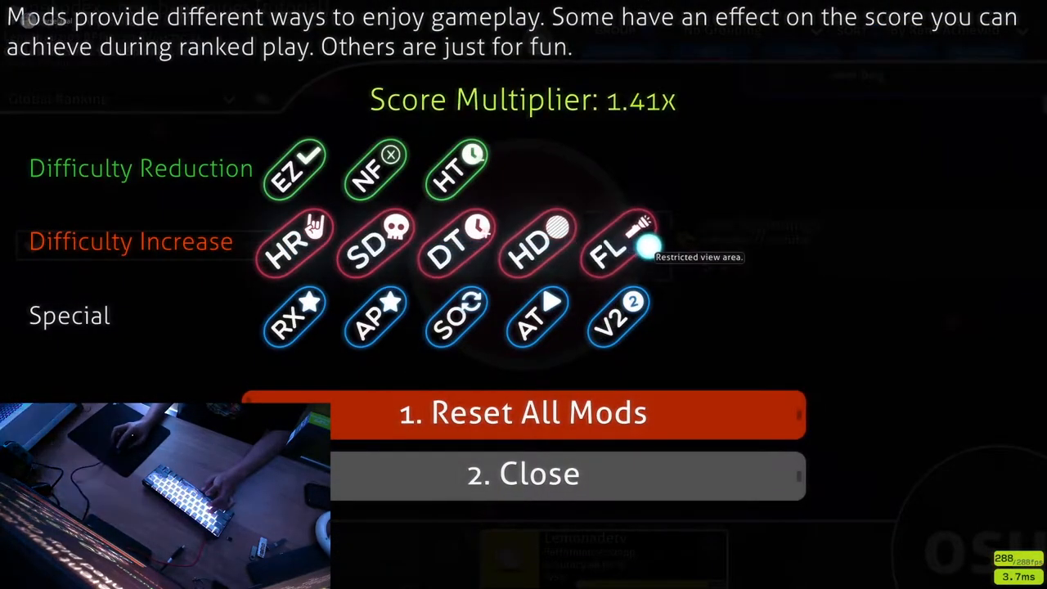
pyautogui.click(524, 473)
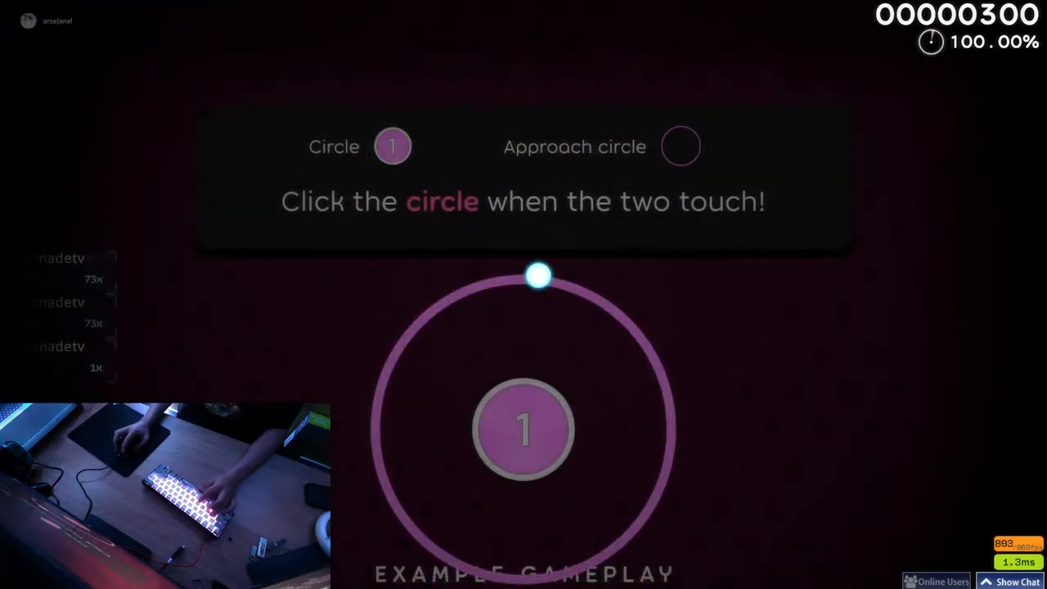
# Hit circle 1 as its approach ring closes, keeping 100% accuracy
pyautogui.click(523, 429)
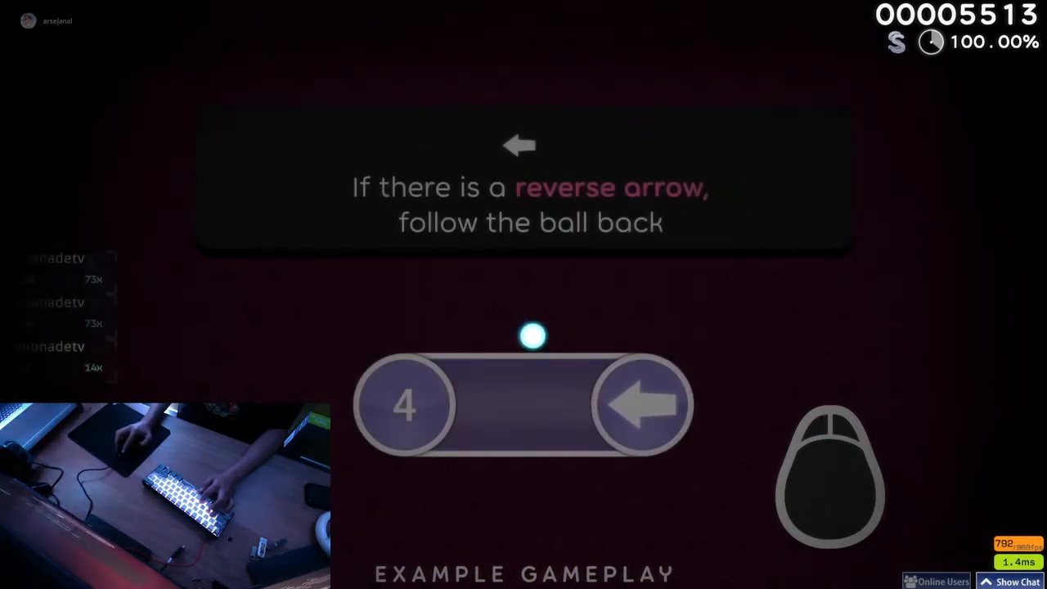
# Follow the reverse-arrow slider to the arrow and back, keeping the score at 5,513
pyautogui.click(536, 401)
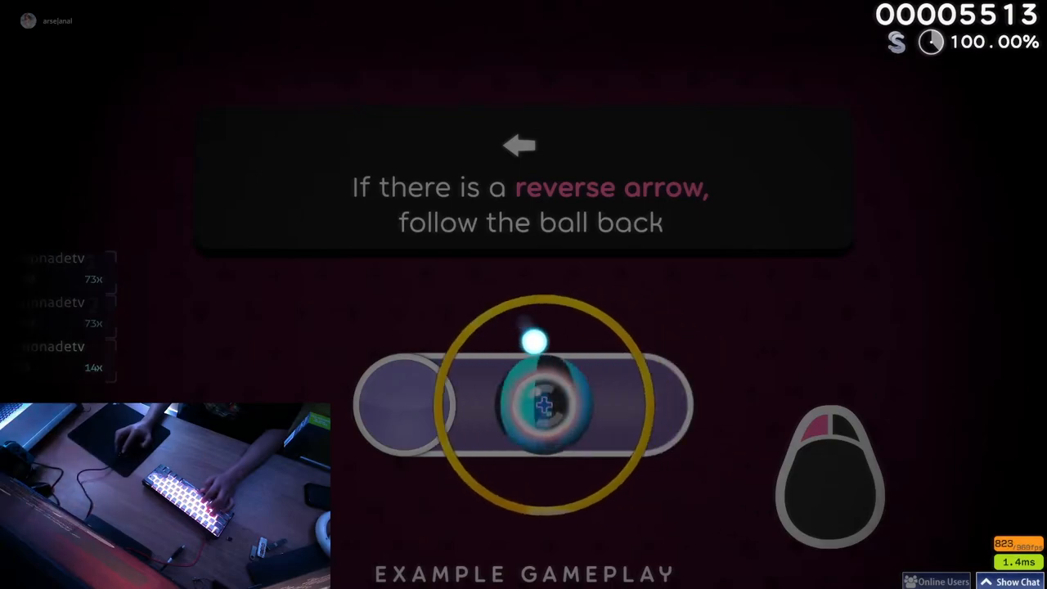